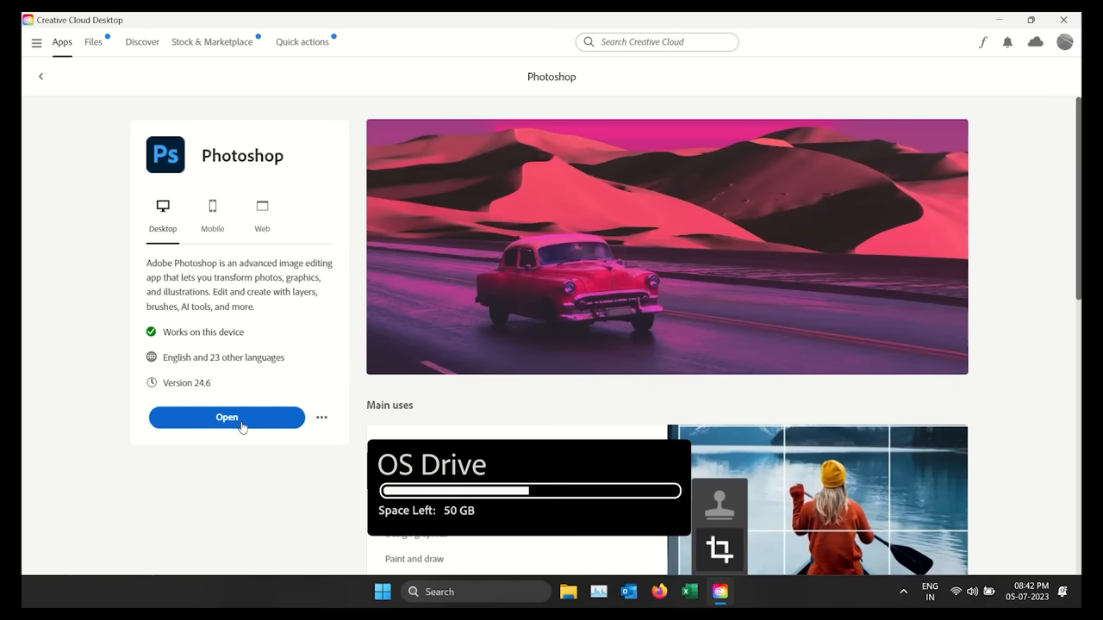
Launch Photoshop from Creative Cloud and accept the scratch-disk-full warning for C:\ (3.45GB free).
left_click(227, 417)
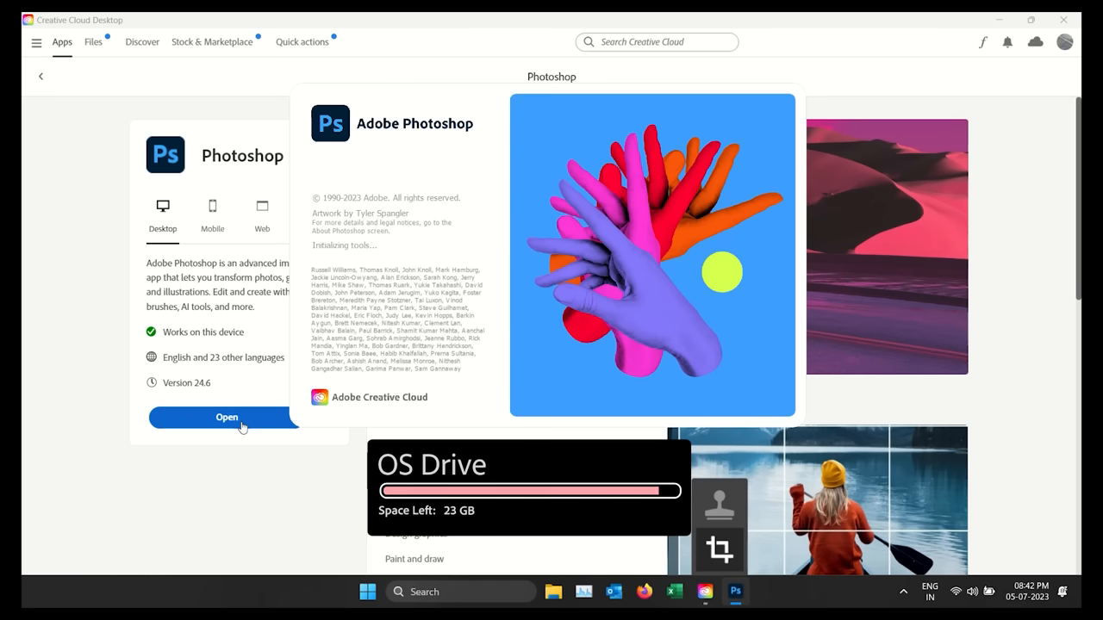
left_click(227, 417)
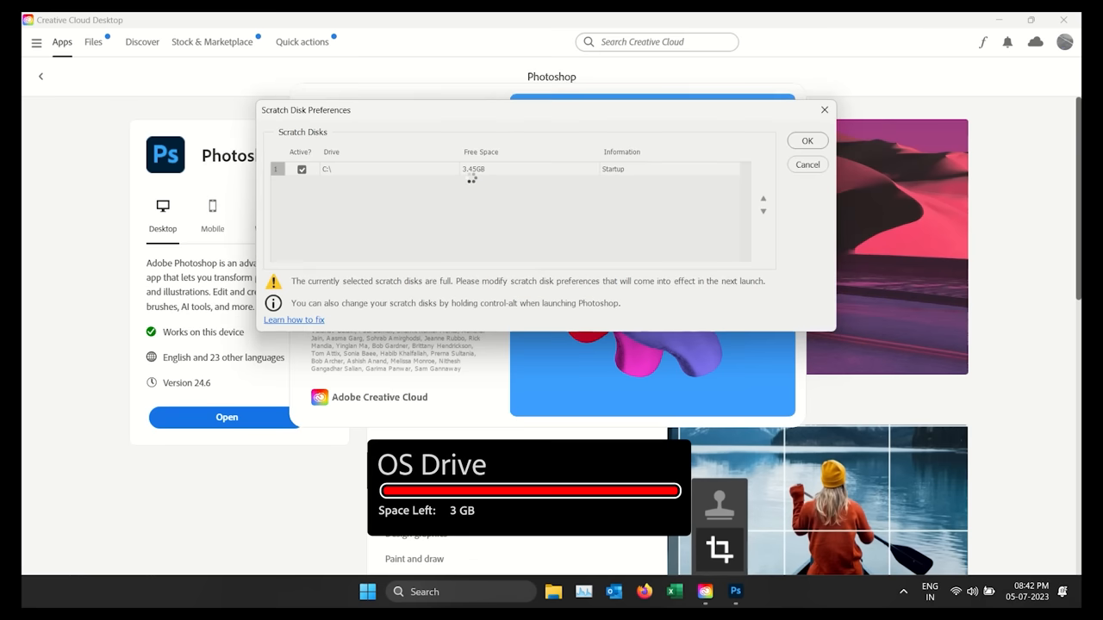
left_click(807, 140)
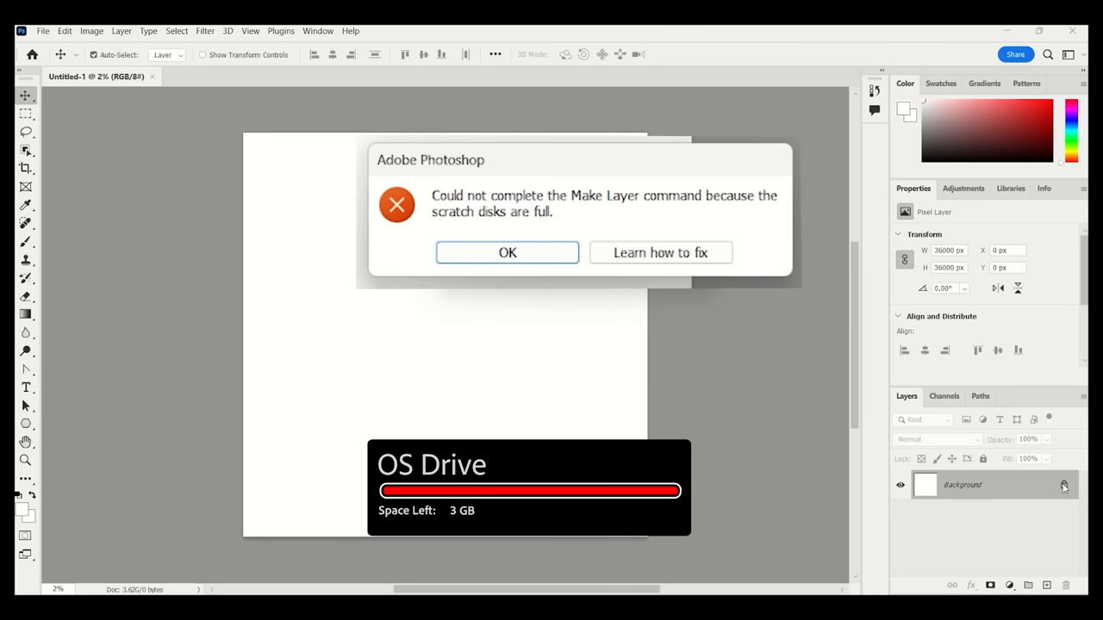
mouse_move(520, 226)
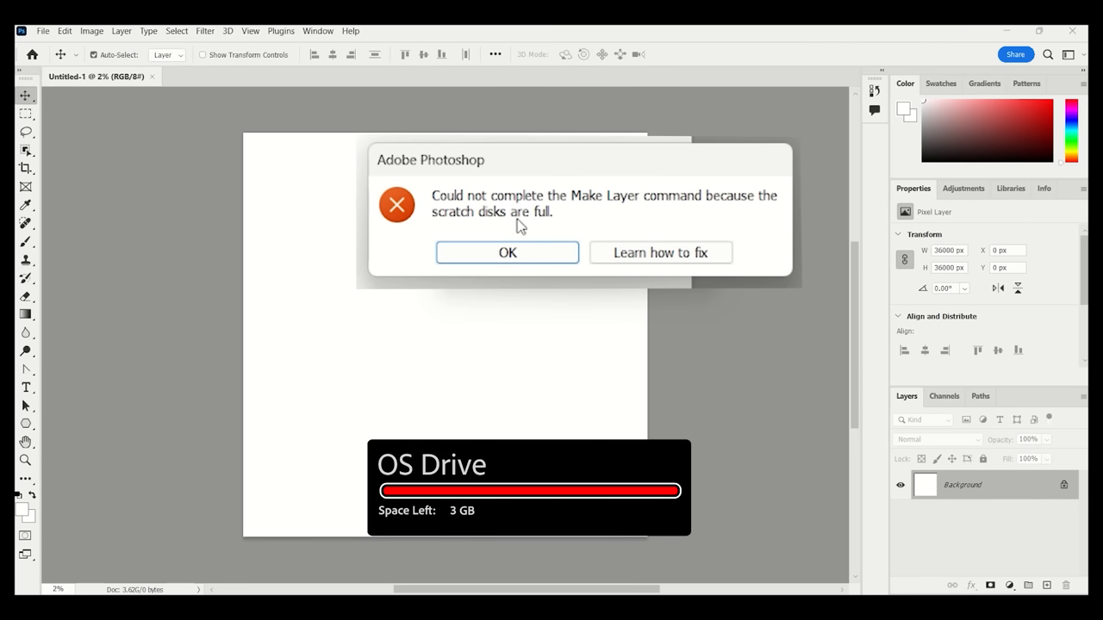
Dismiss the scratch-disk-full errors from Make Layer, Brush and Crop, leaving the two-person photo open.
left_click(507, 253)
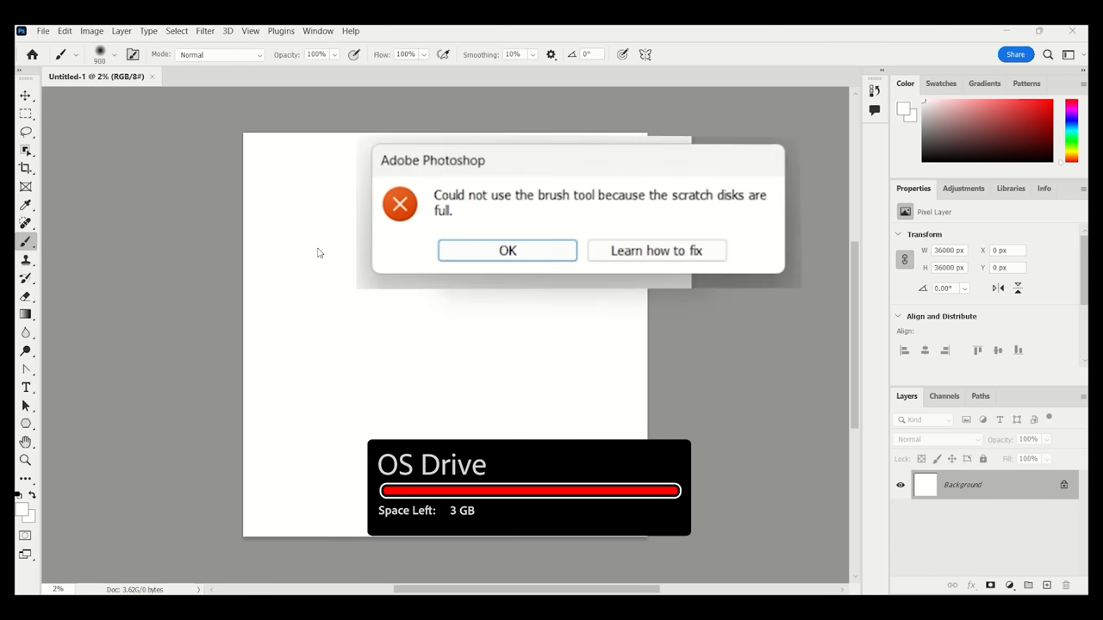
left_click(507, 250)
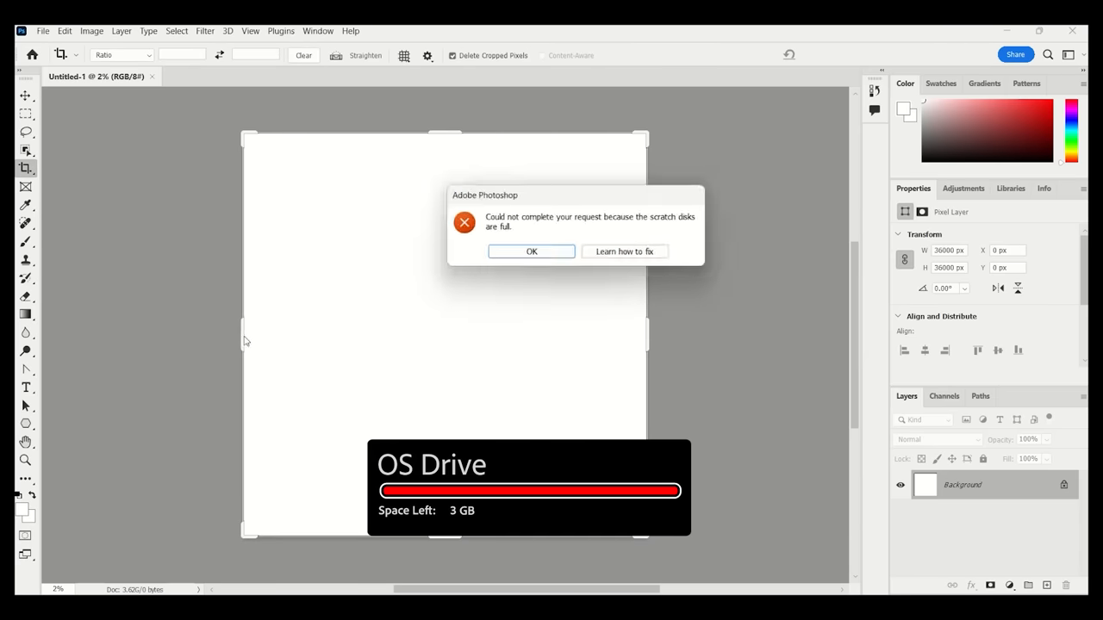
left_click(530, 251)
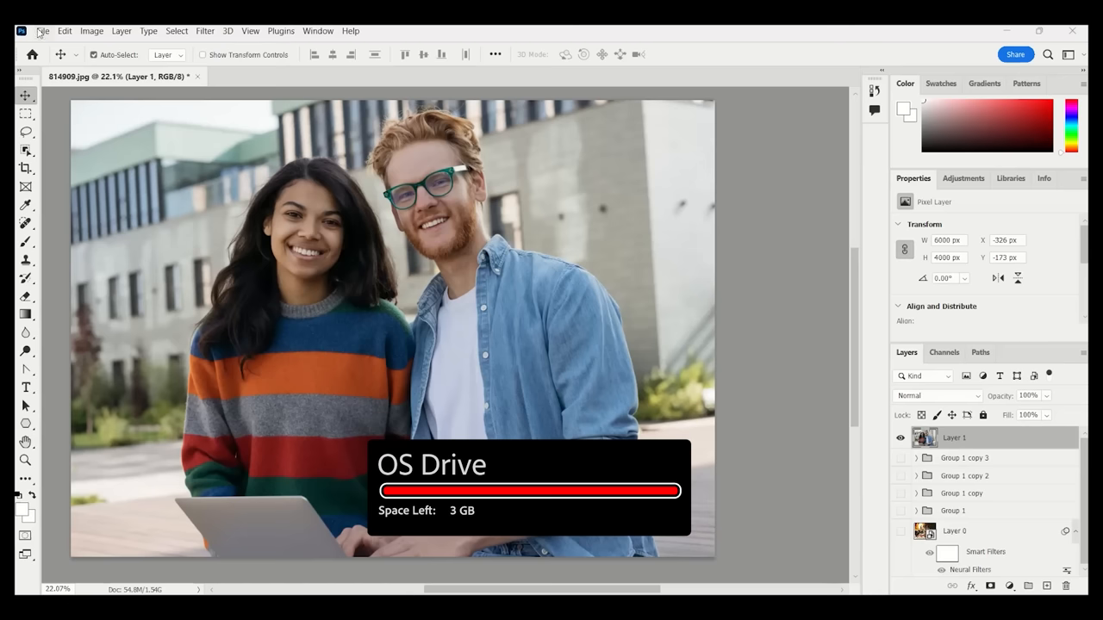
Save the photo as a PSD named 'Scratch' and quit Photoshop.
left_click(42, 31)
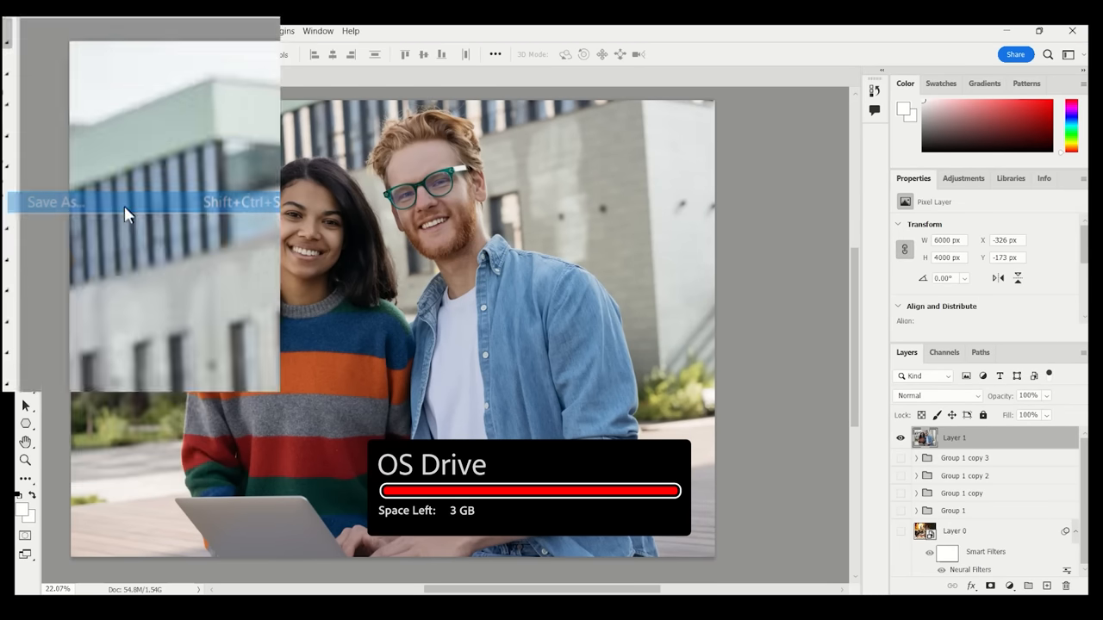
left_click(54, 202)
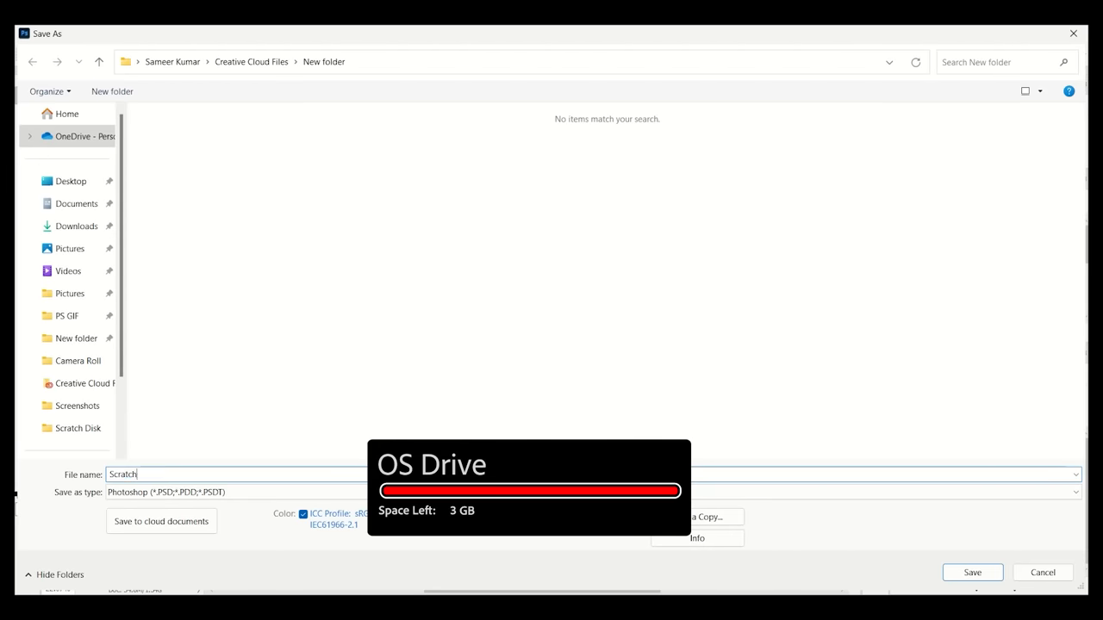
left_click(972, 573)
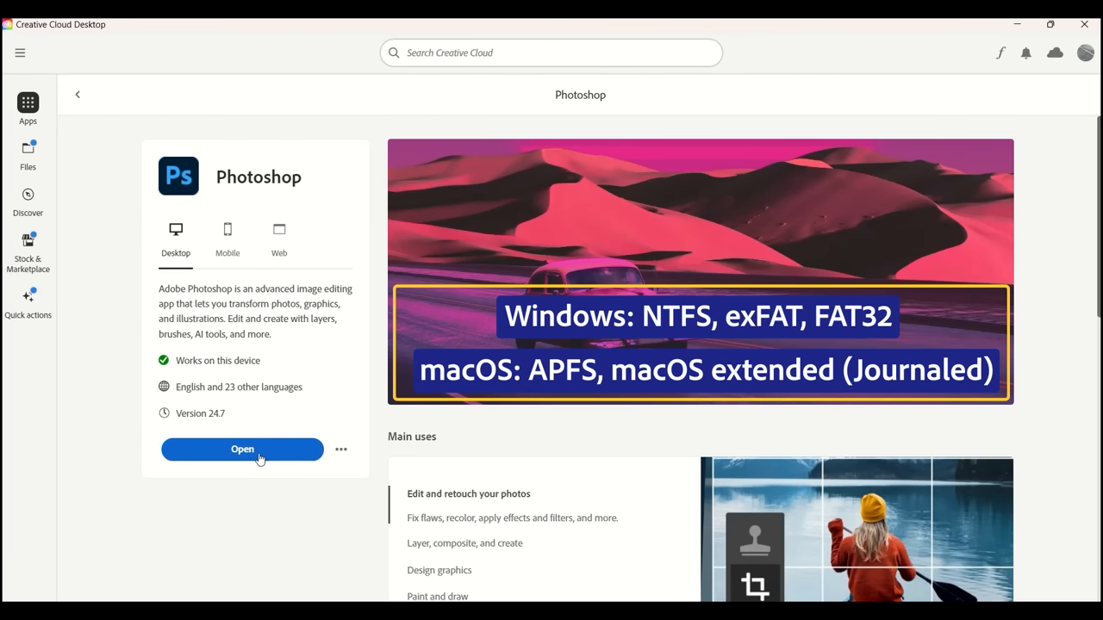
Relaunch Photoshop from the Creative Cloud Photoshop page.
left_click(242, 449)
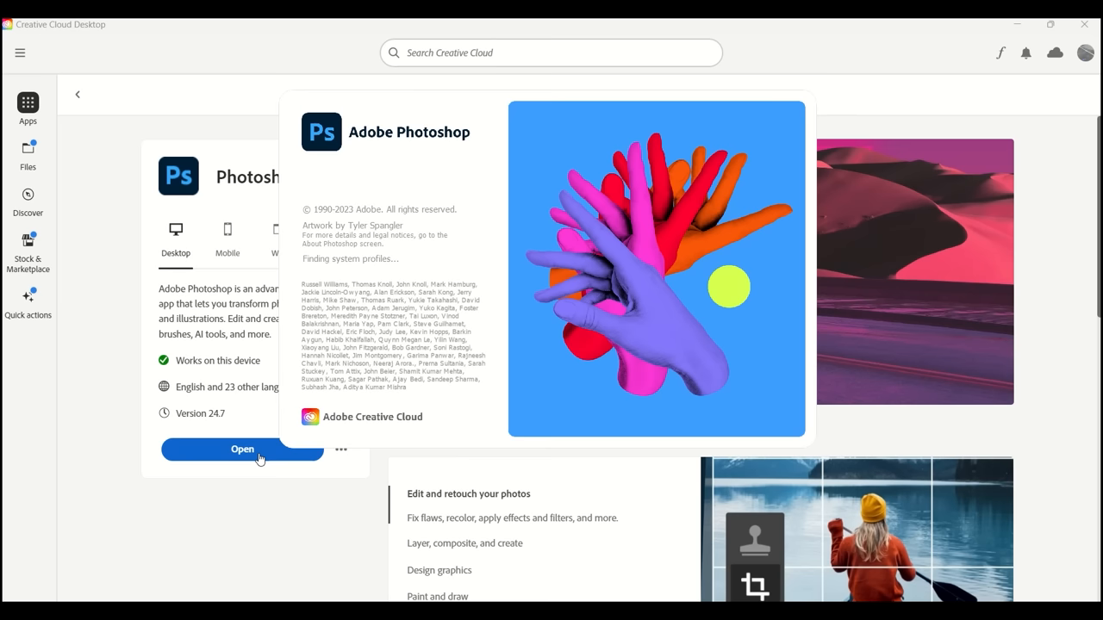
left_click(242, 449)
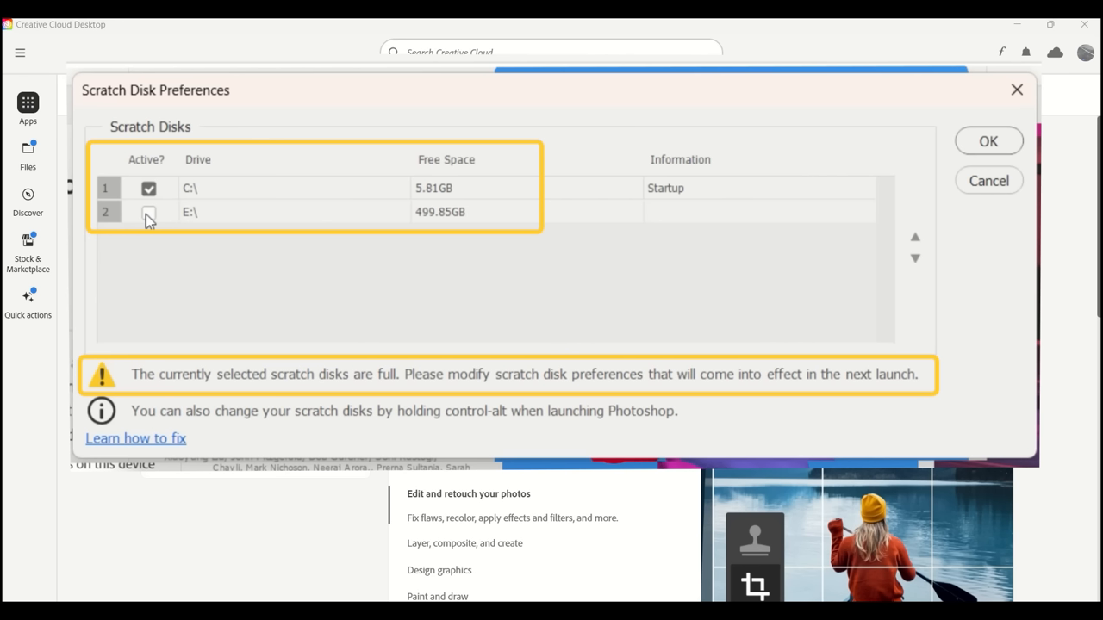
Activate E:\ (499.85GB free) as a second scratch disk and confirm the dialog.
left_click(149, 212)
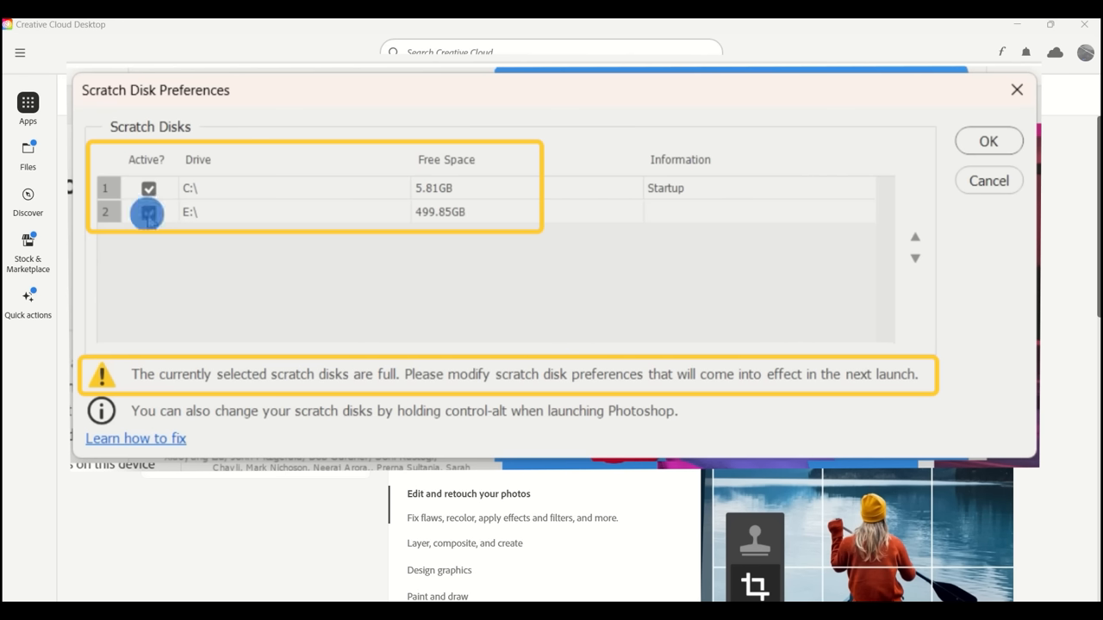
left_click(148, 212)
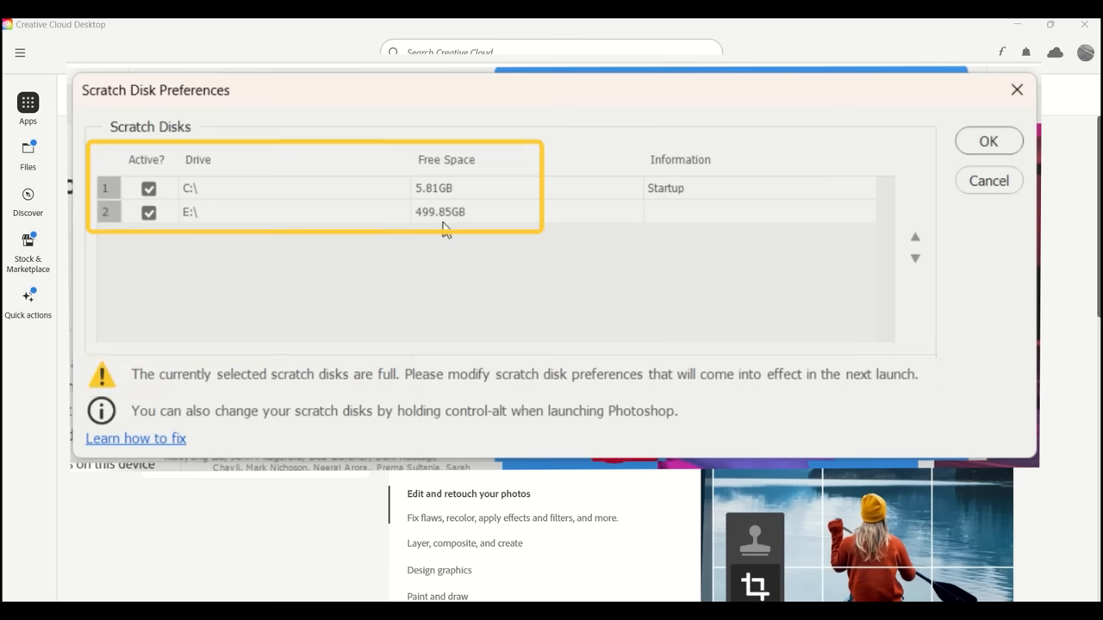
mouse_move(675, 228)
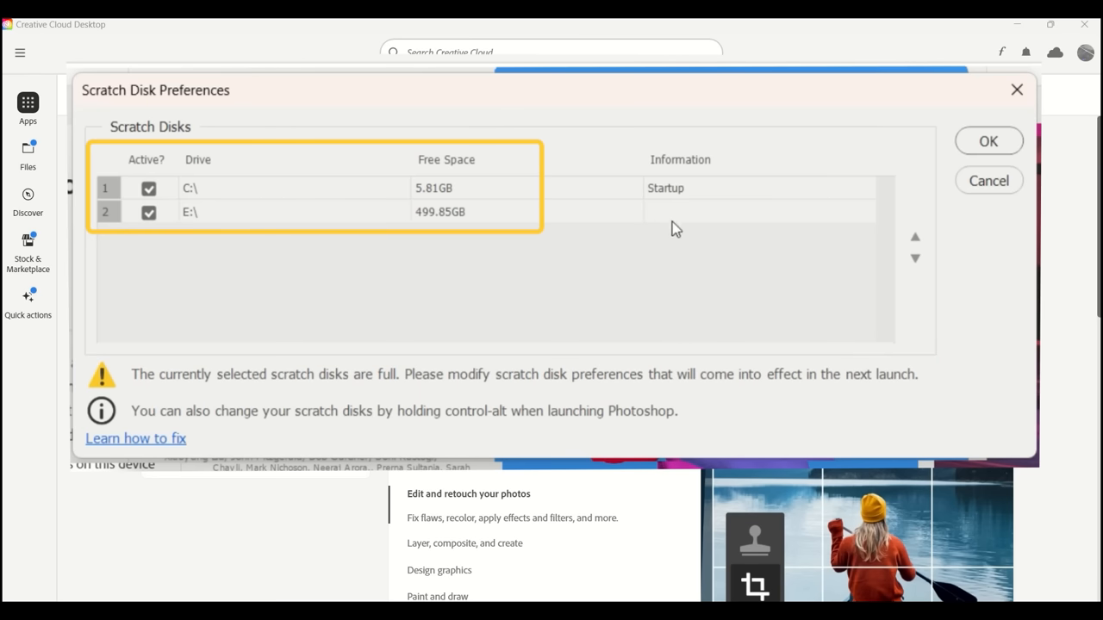
mouse_move(978, 146)
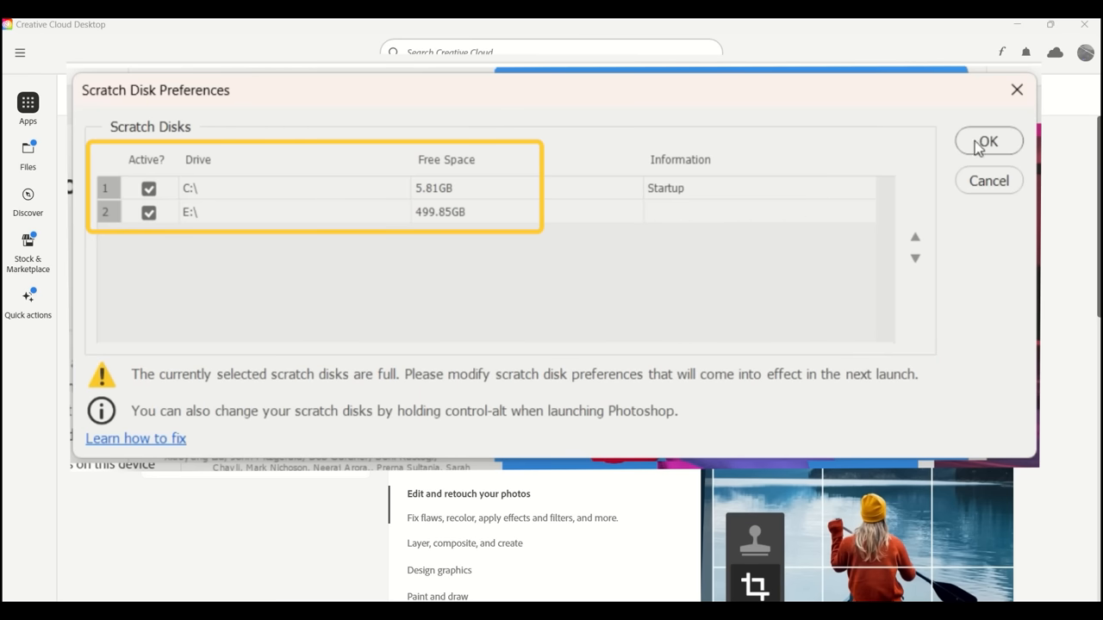
left_click(988, 141)
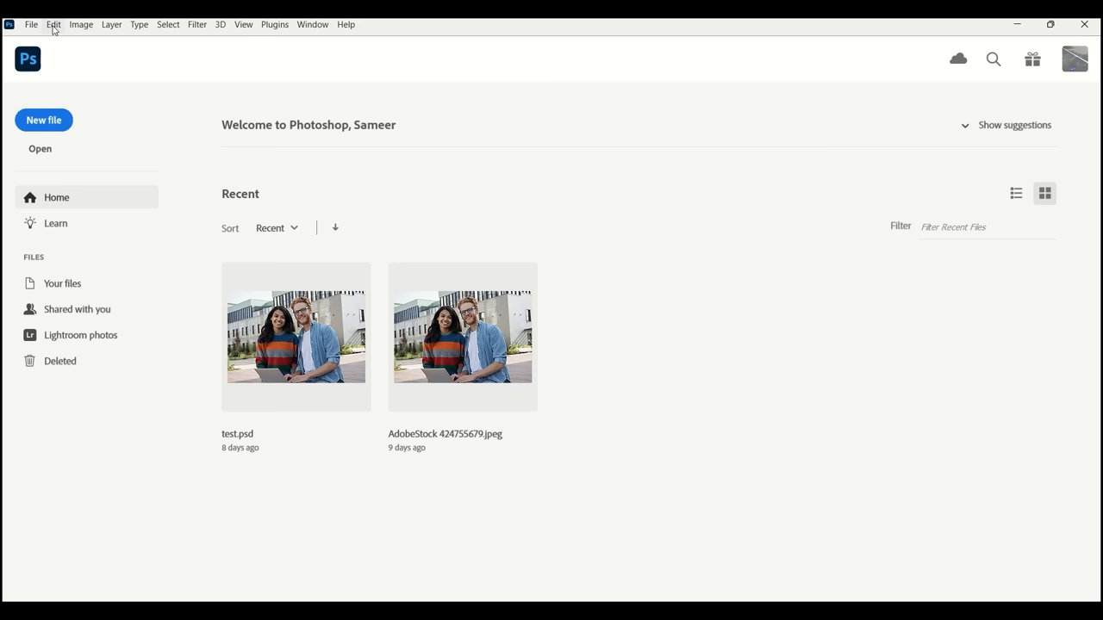
Open Edit > Preferences > Scratch Disks from the Home screen.
left_click(53, 24)
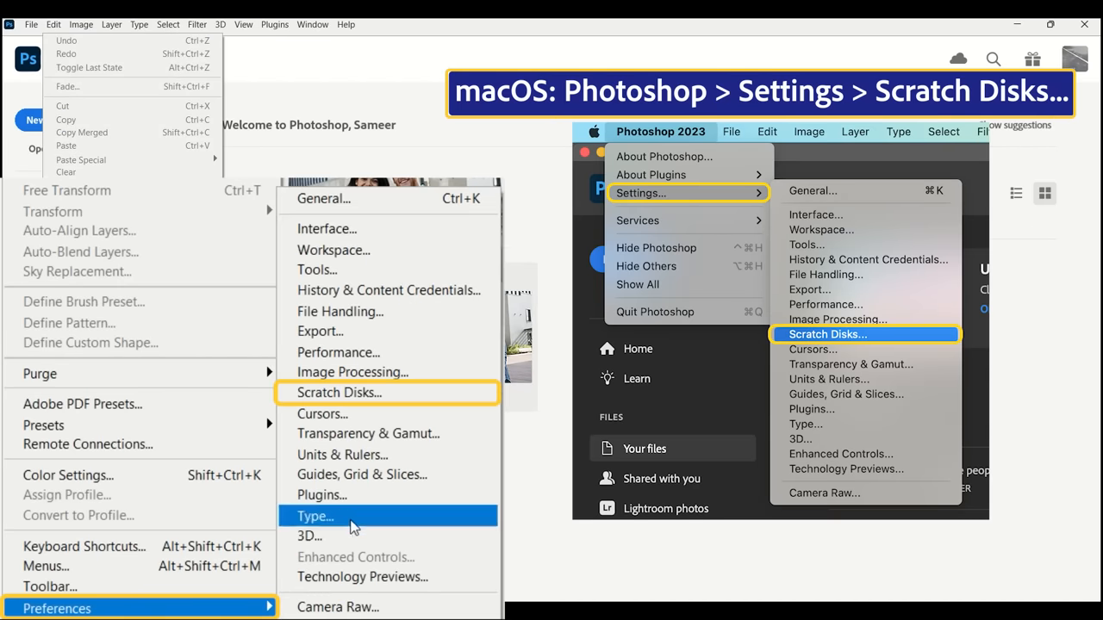
mouse_move(388, 392)
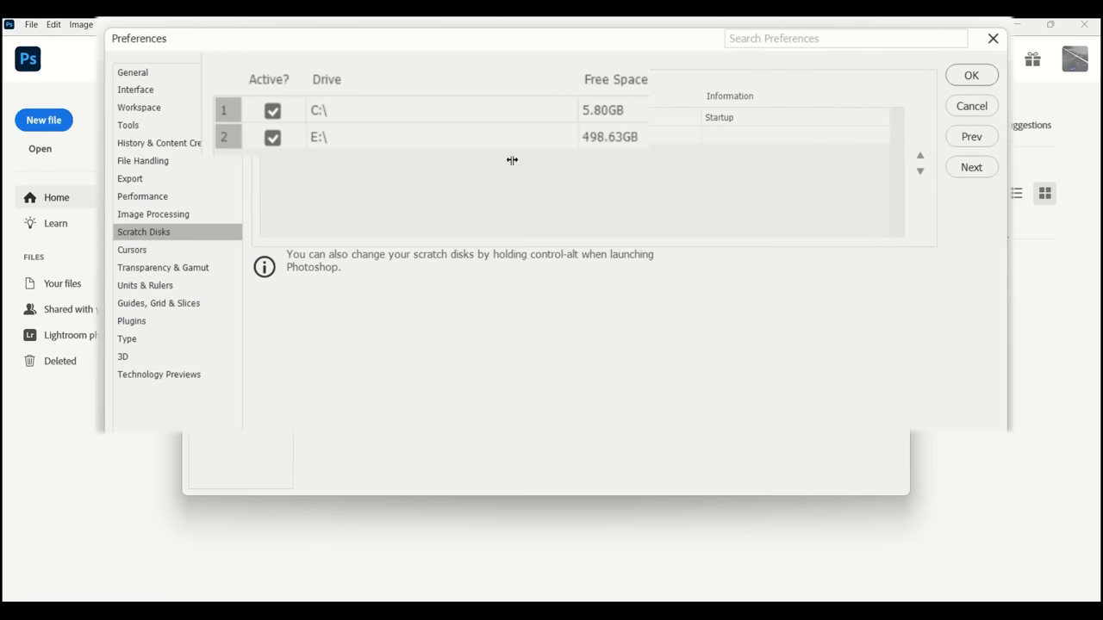
mouse_move(736, 154)
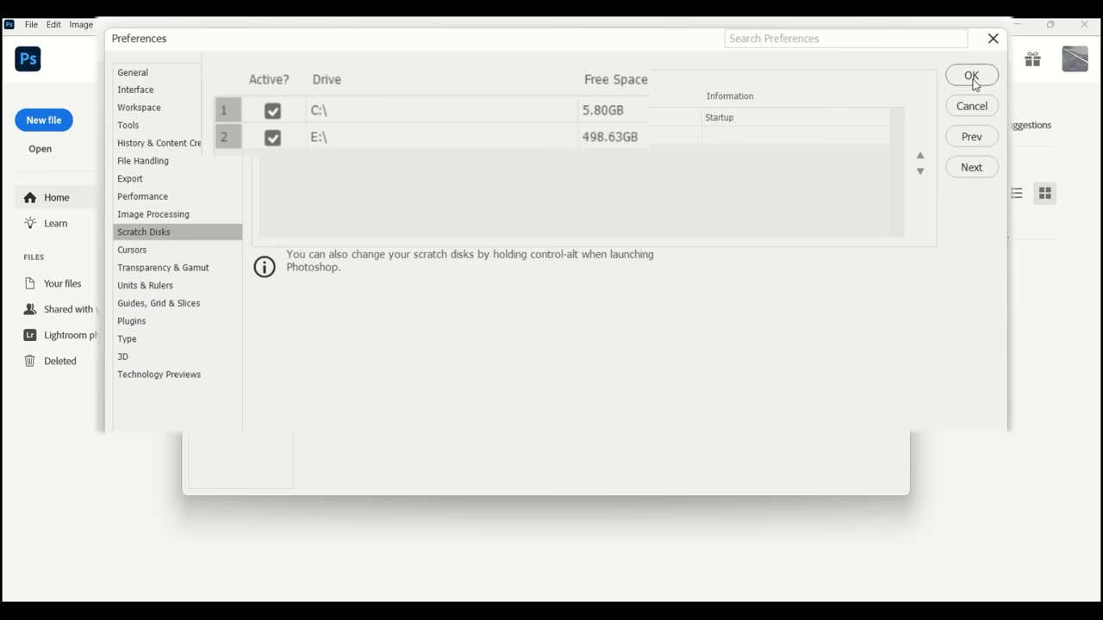
Confirm C:\ and E:\ are both active scratch disks and close preferences.
left_click(971, 75)
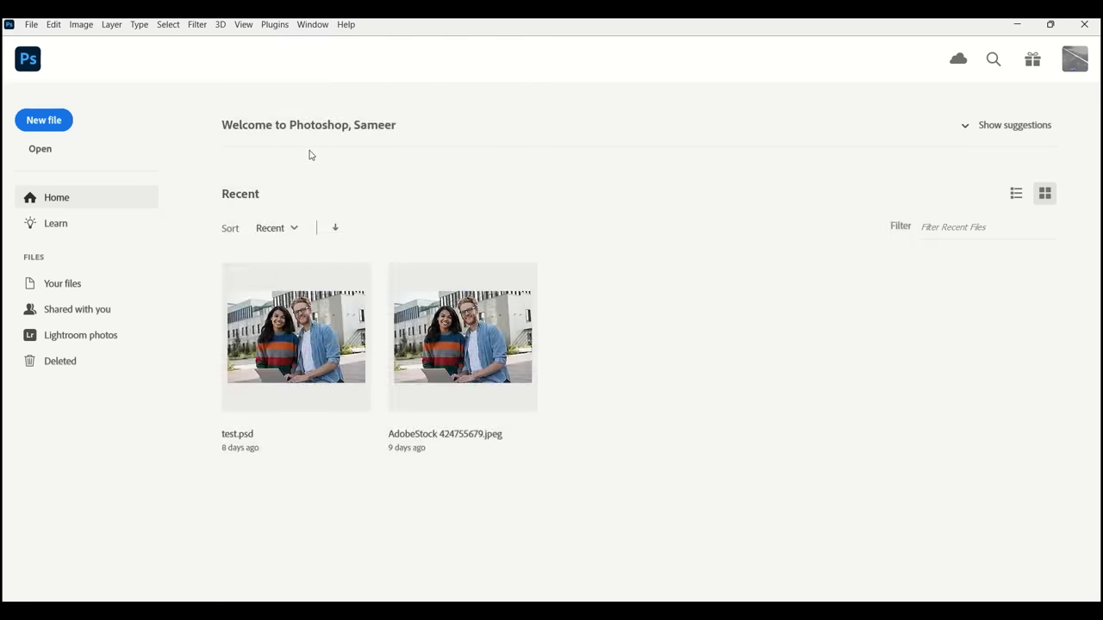
mouse_move(296, 167)
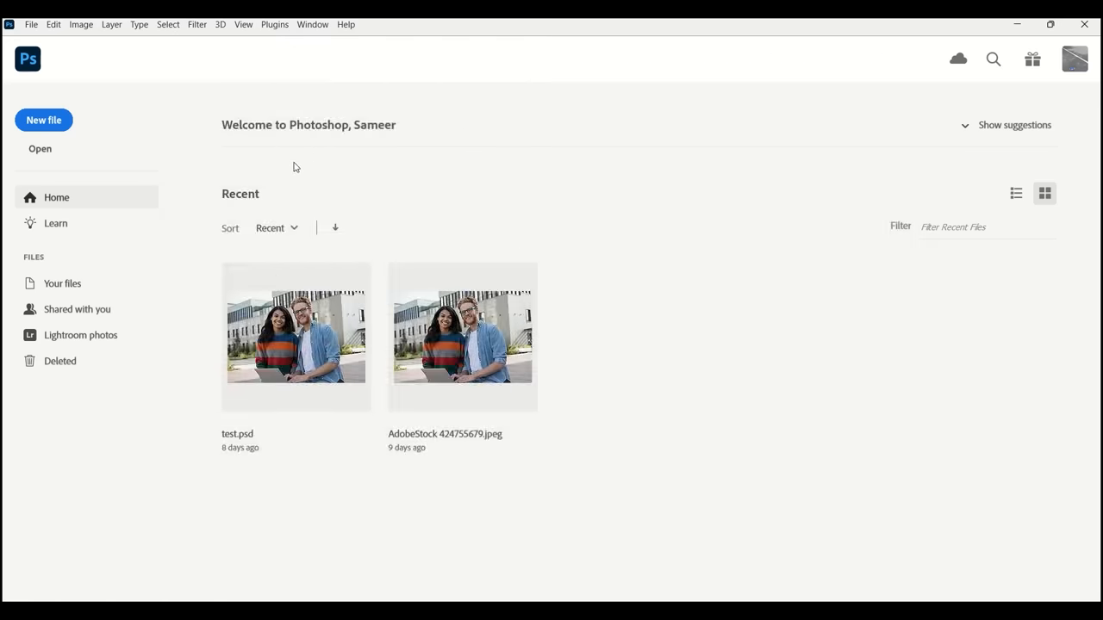